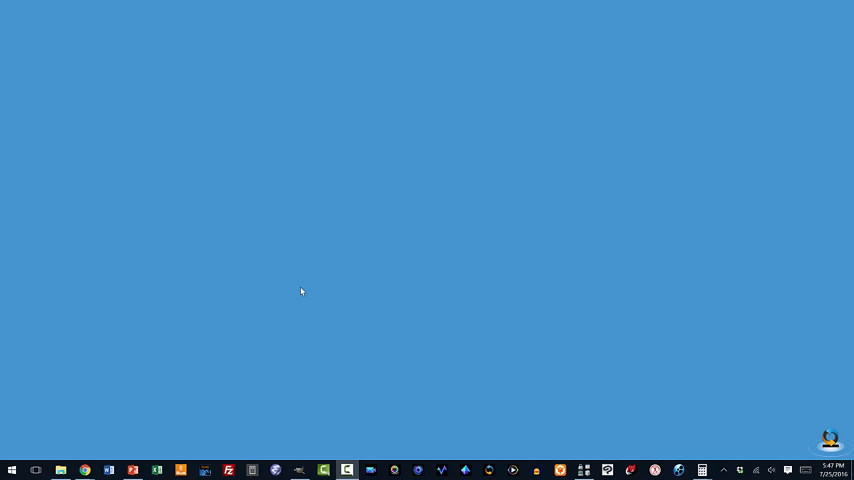
mouse_move(236, 381)
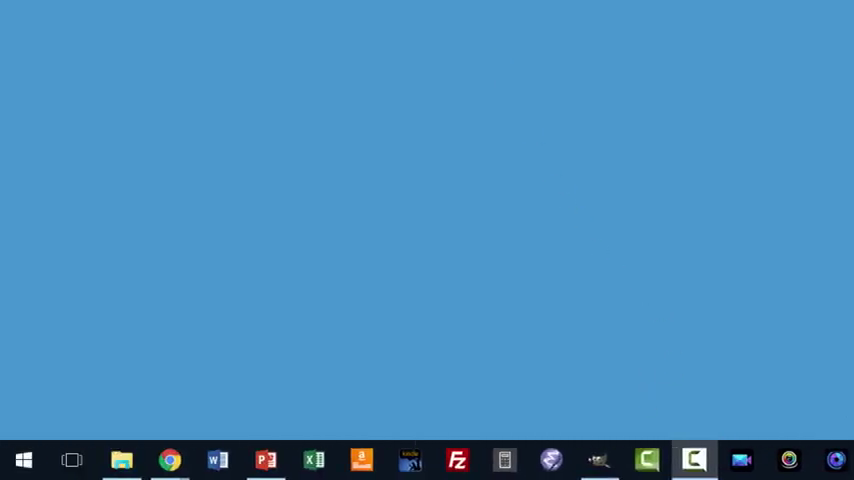
mouse_move(499, 12)
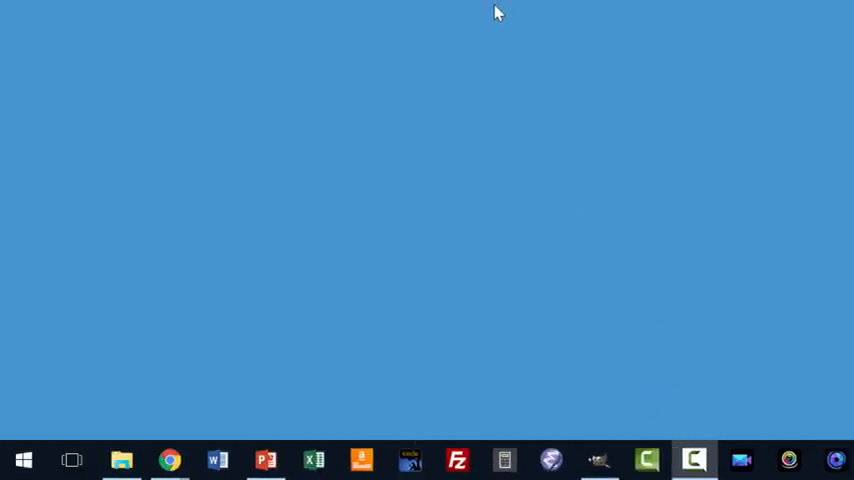
mouse_move(463, 137)
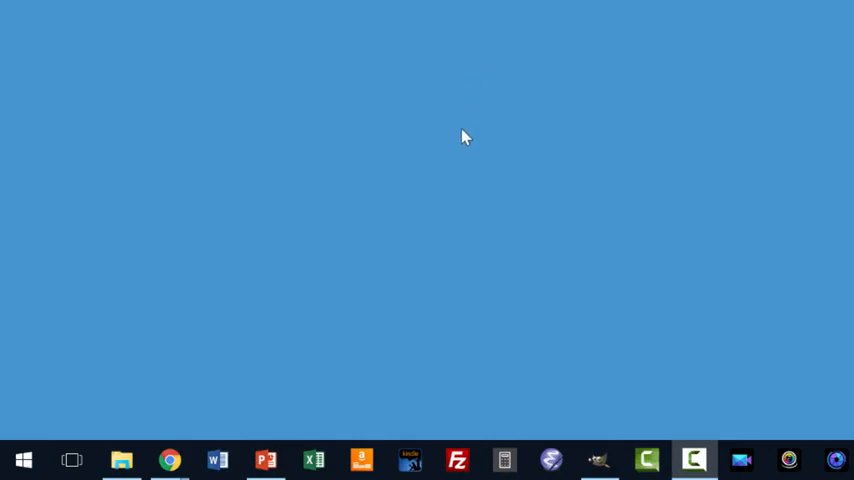
mouse_move(433, 208)
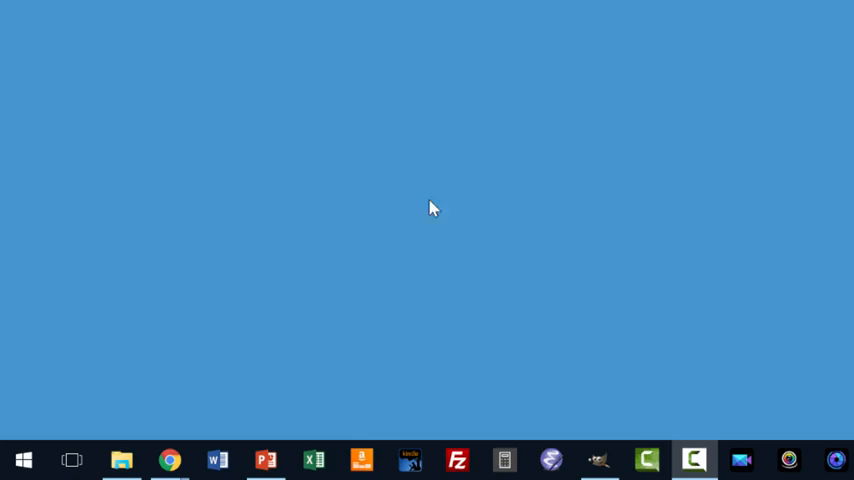
mouse_move(520, 467)
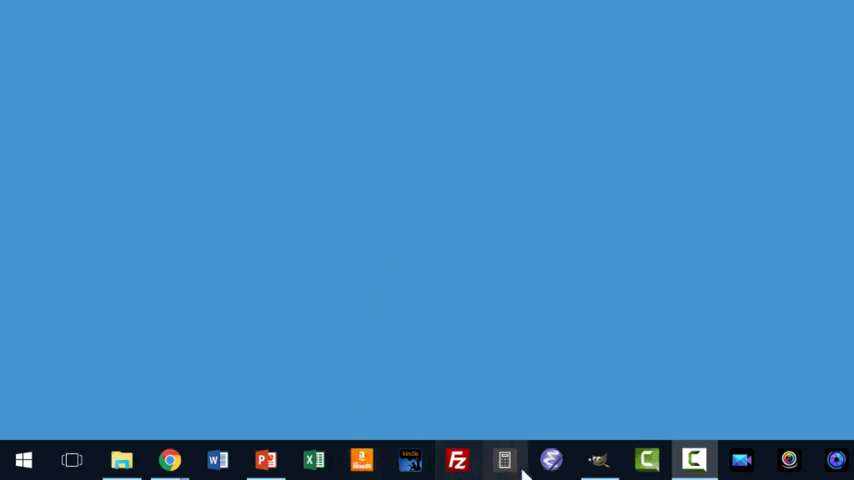
mouse_move(598, 460)
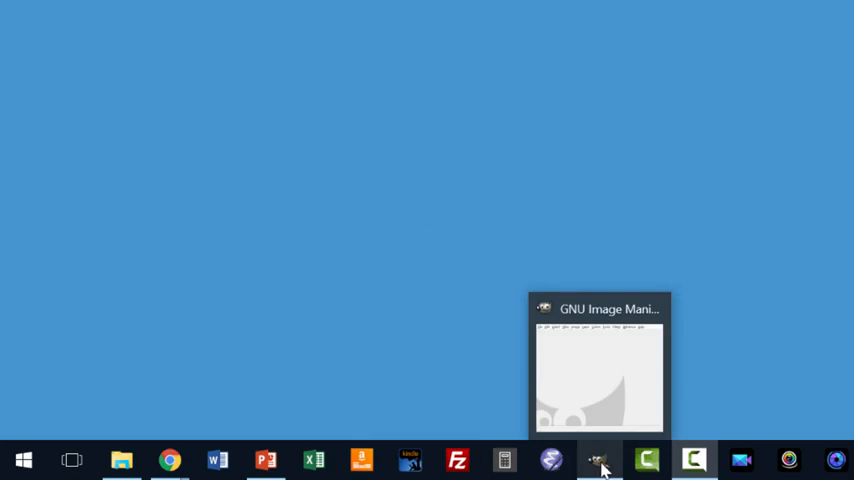
Browse to gimp.org and follow the direct GIMP 2.8.18 Windows download link
click(598, 378)
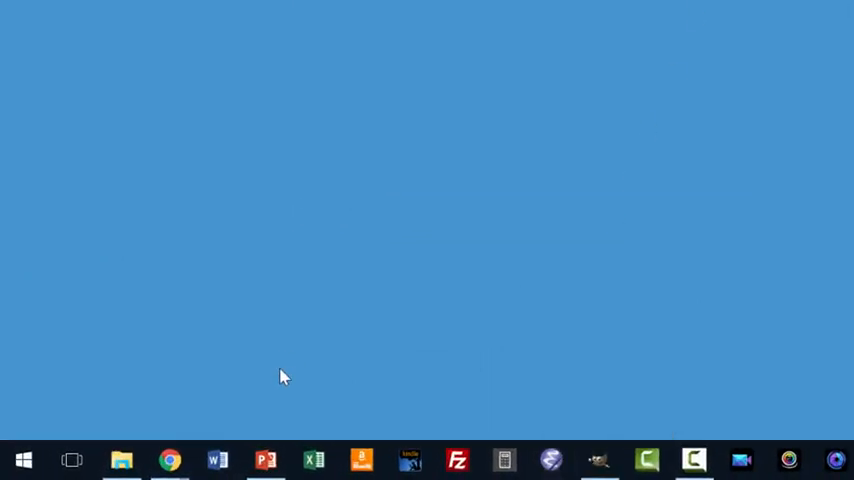
mouse_move(250, 400)
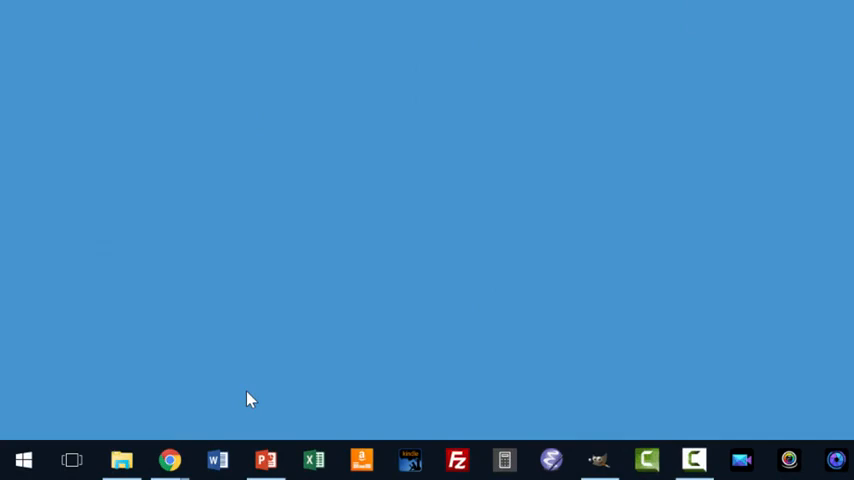
mouse_move(205, 435)
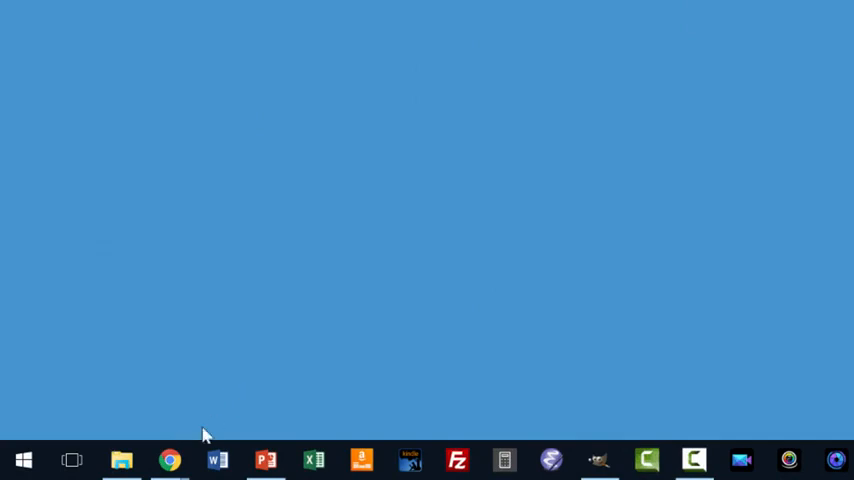
mouse_move(170, 460)
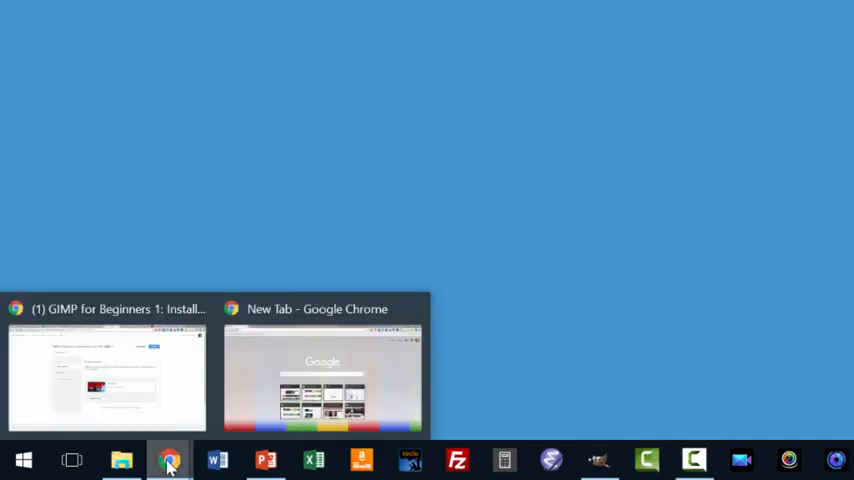
click(322, 375)
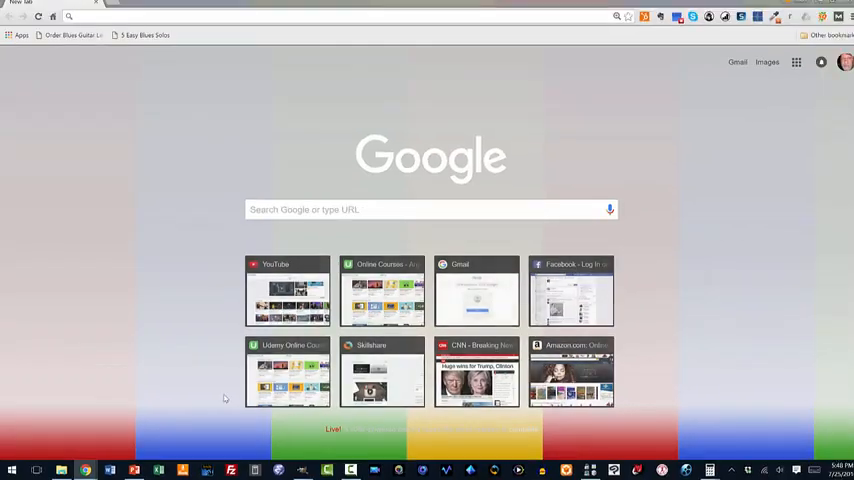
mouse_move(326, 193)
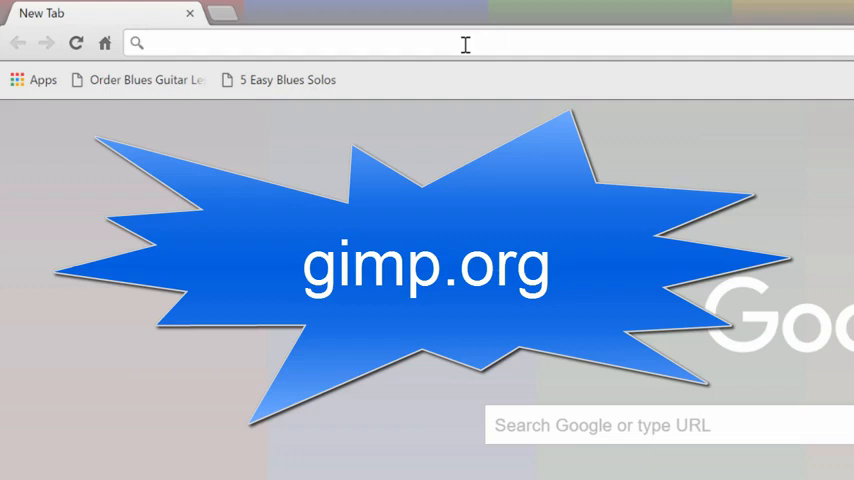
click(300, 42)
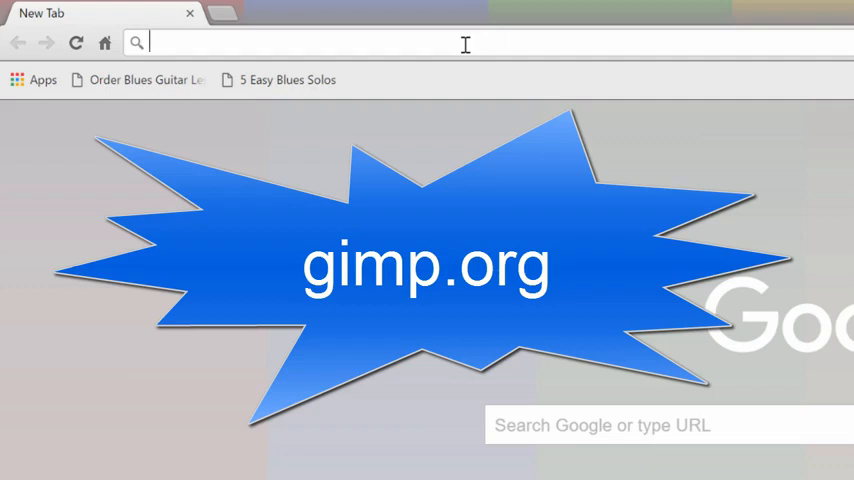
text(gimp.org)
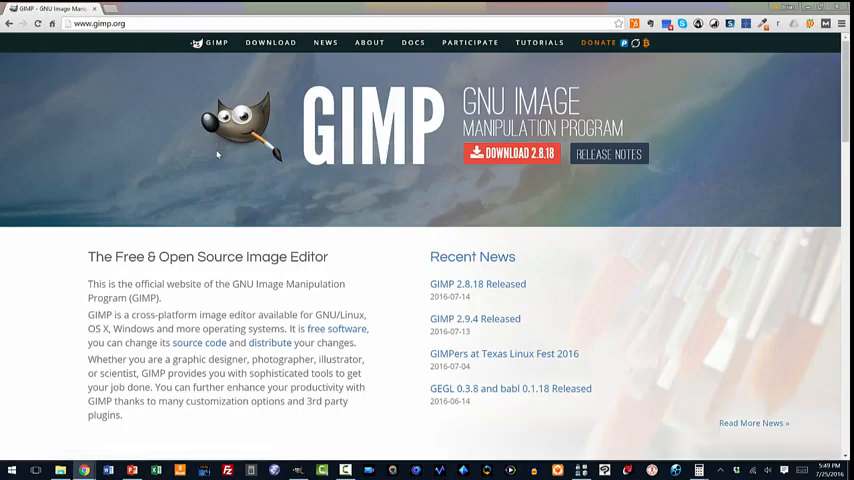
mouse_move(230, 180)
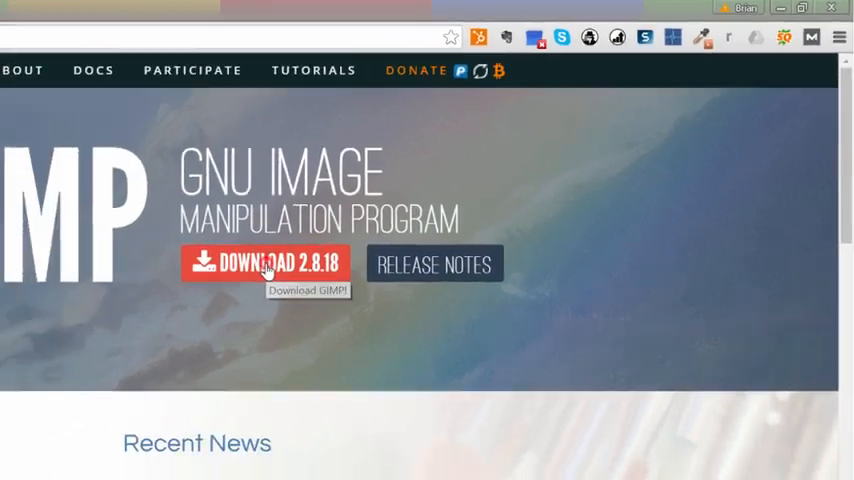
click(265, 263)
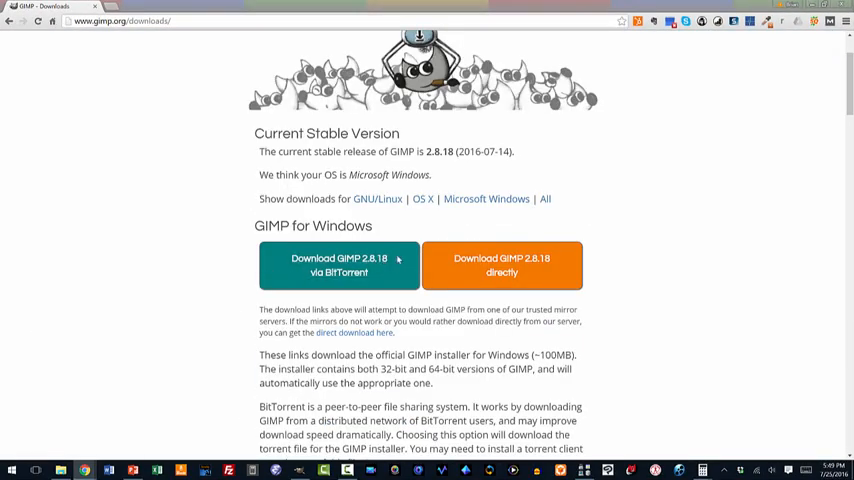
click(502, 265)
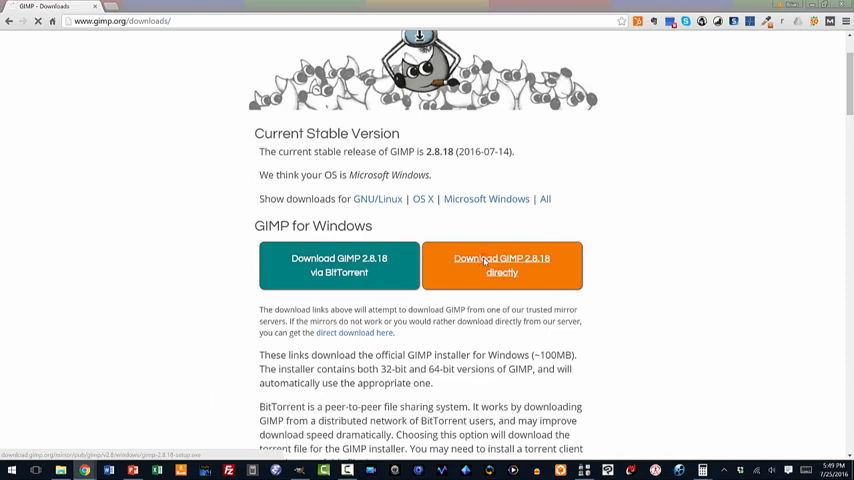
Save gimp-2.8.18-setup.exe into the Downloads folder
click(501, 265)
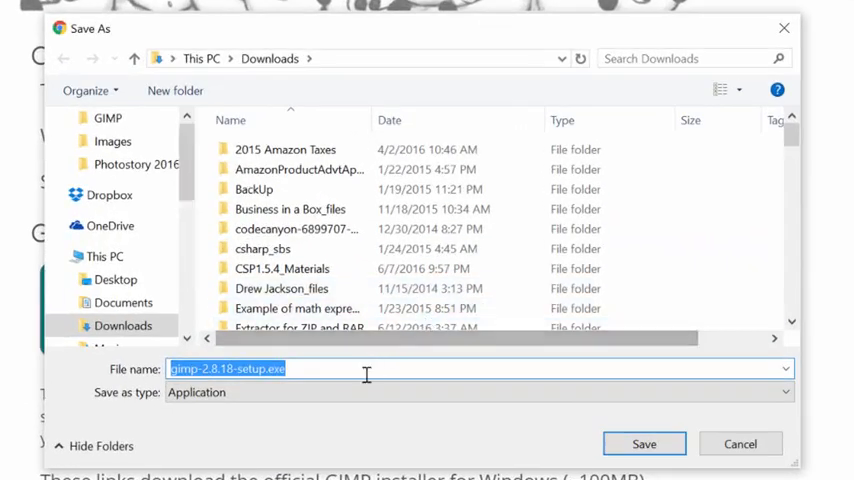
mouse_move(300, 169)
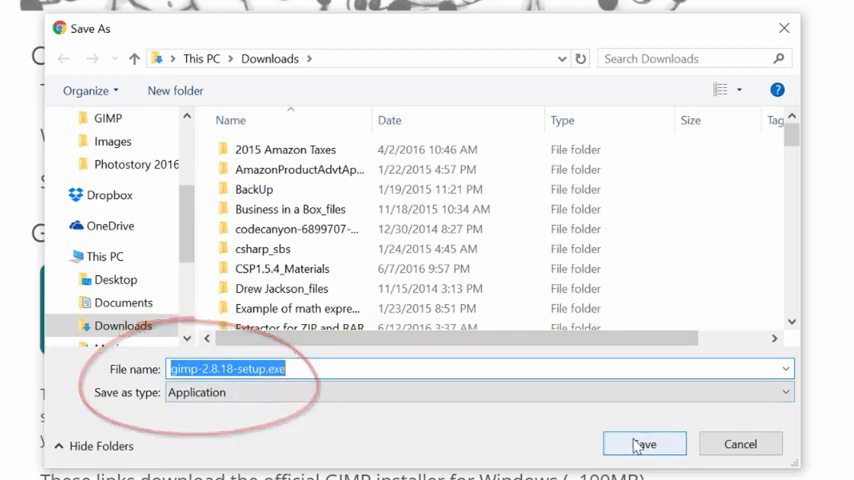
click(644, 443)
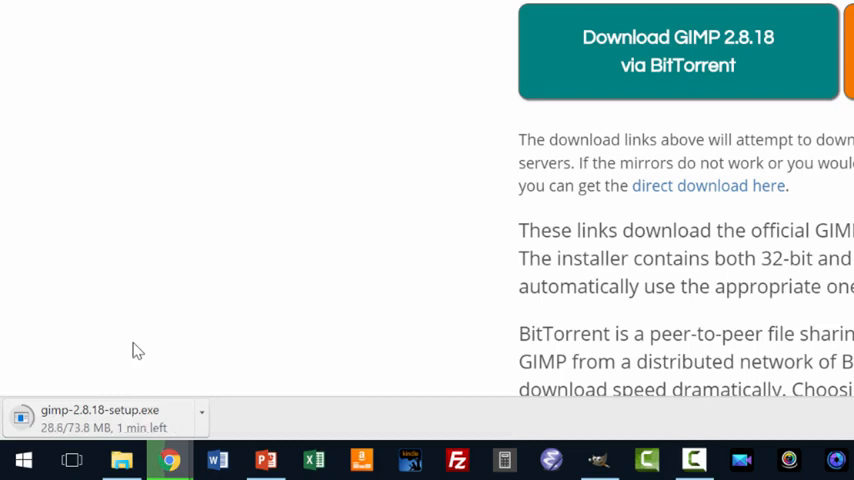
mouse_move(147, 348)
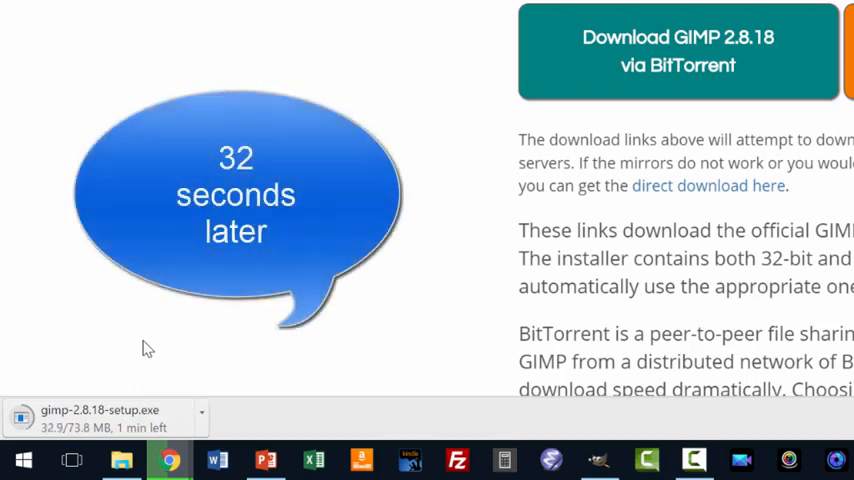
Wait for the gimp-2.8.18-setup.exe download to complete on the GIMP Downloads page
scroll(up, 3)
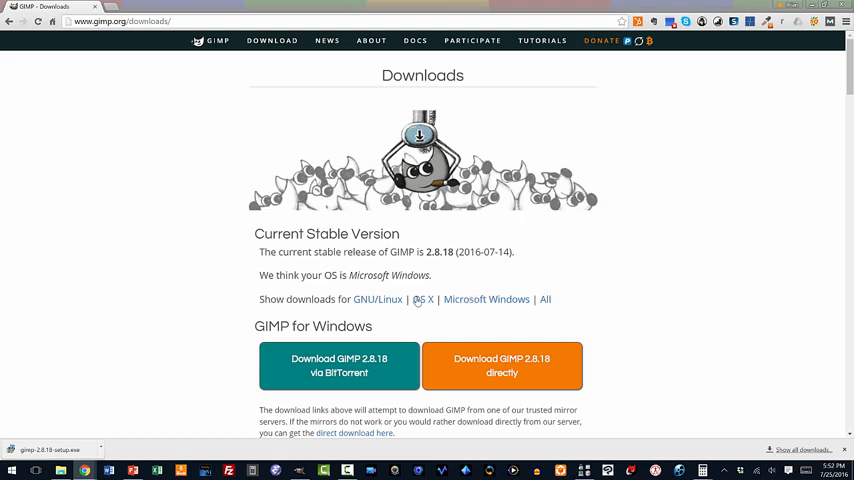
mouse_move(310, 318)
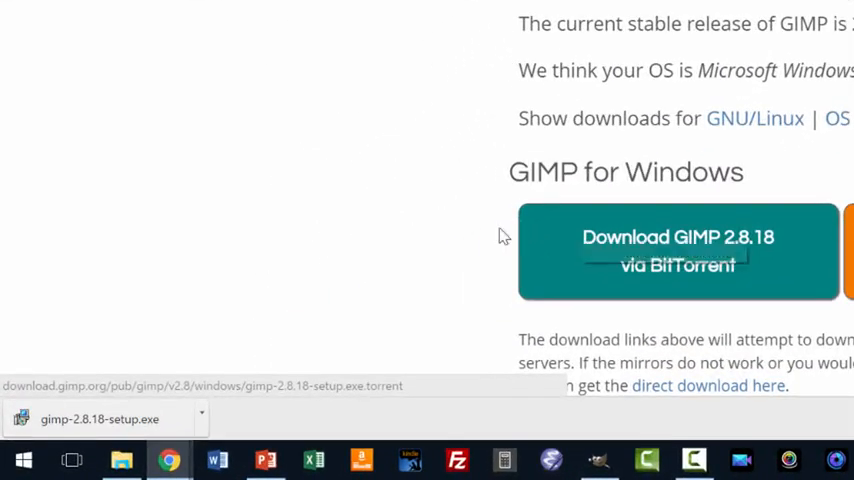
mouse_move(120, 428)
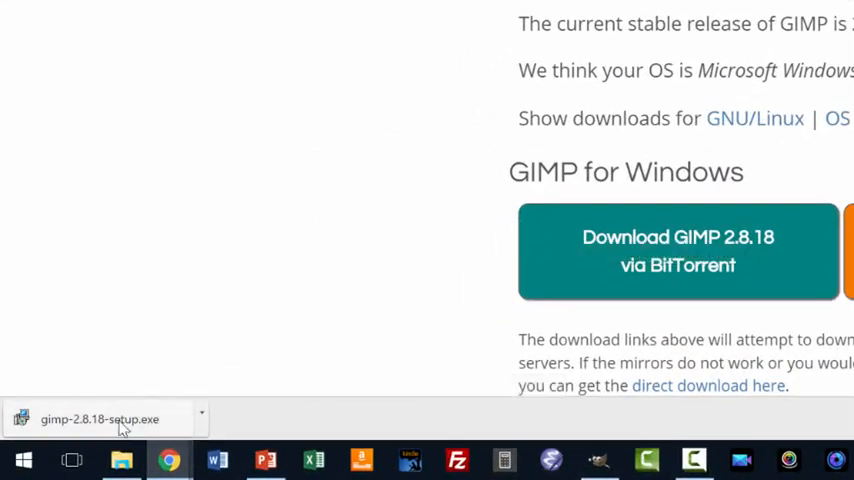
mouse_move(201, 418)
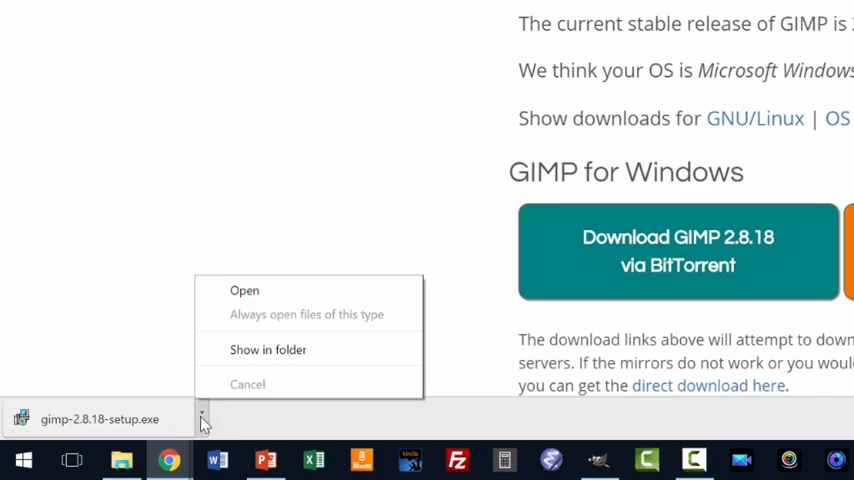
mouse_move(248, 320)
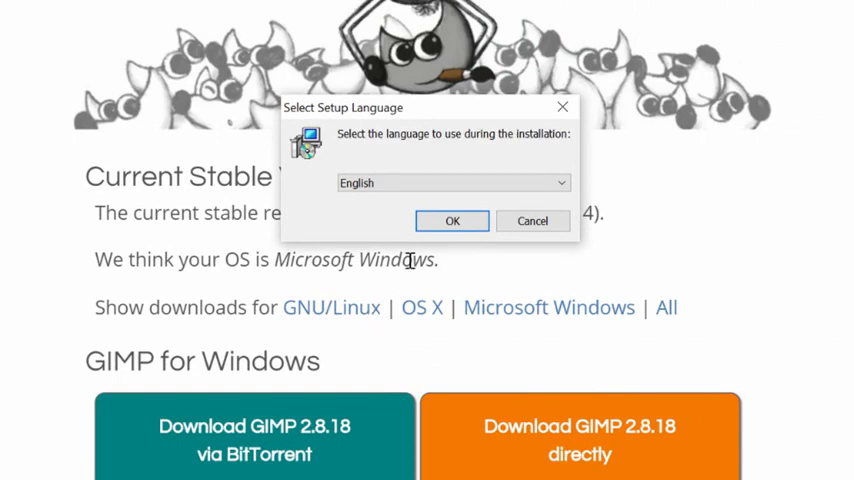
Keep English as the GIMP Setup language and confirm
click(451, 221)
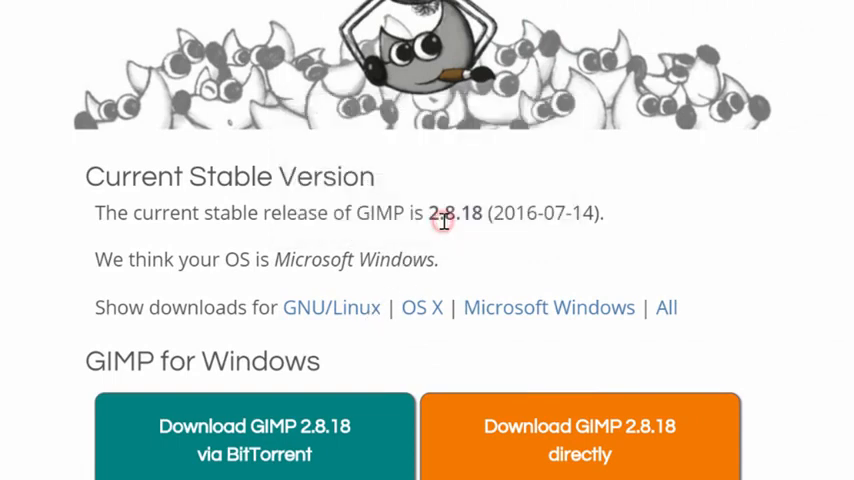
mouse_move(415, 253)
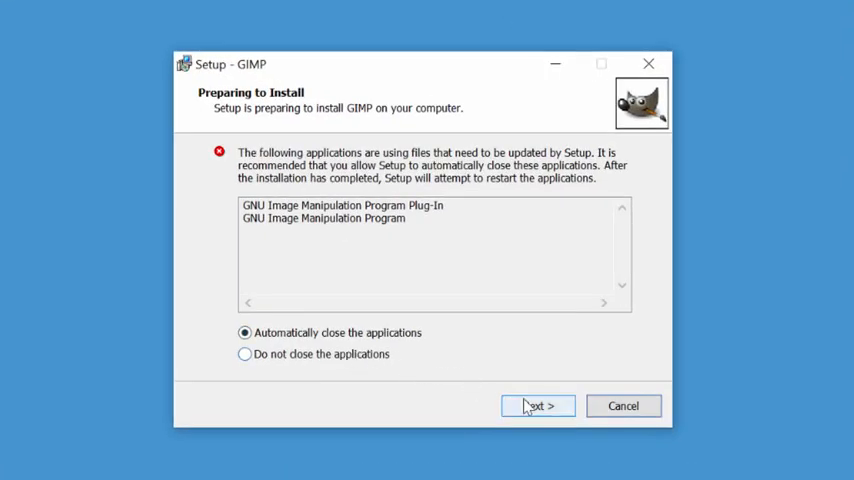
Continue installing with 'Automatically close the applications' selected
click(537, 405)
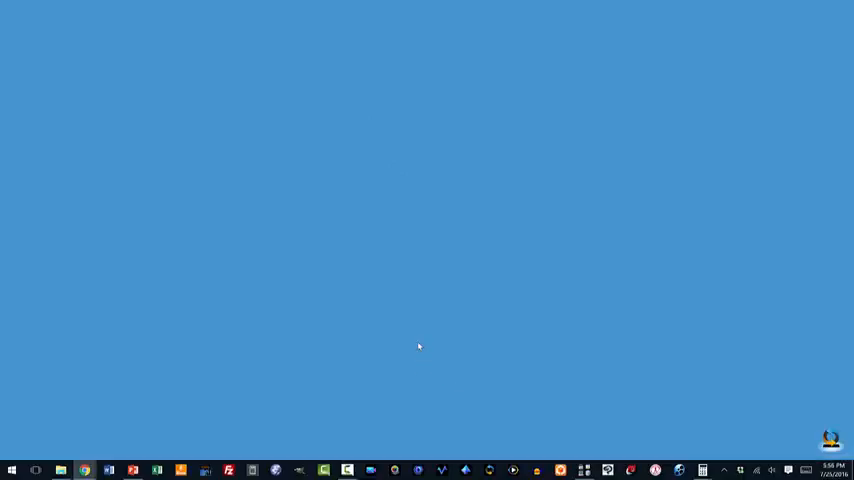
mouse_move(367, 335)
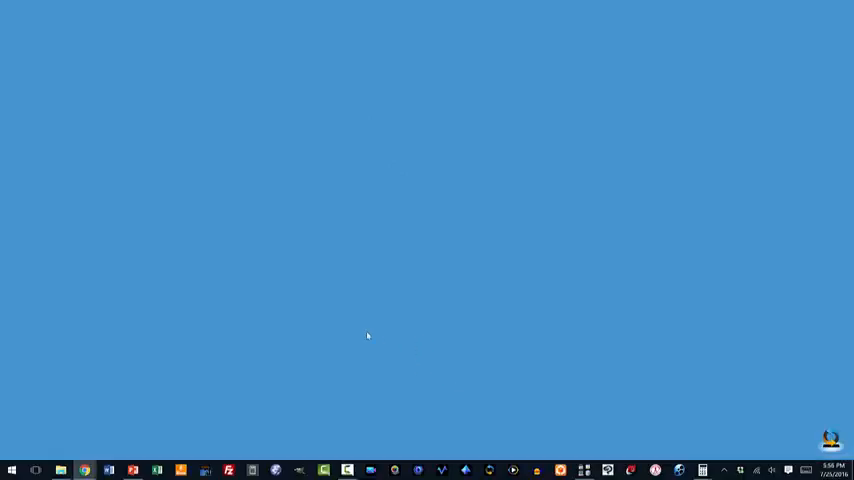
mouse_move(347, 344)
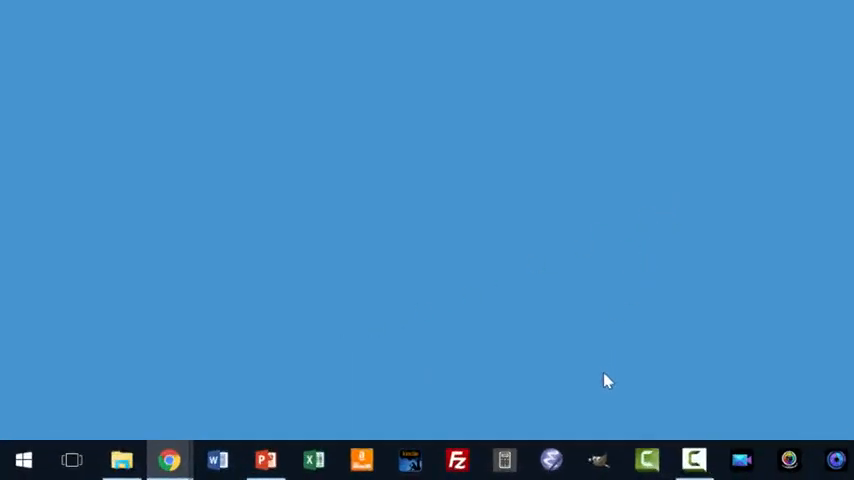
mouse_move(560, 421)
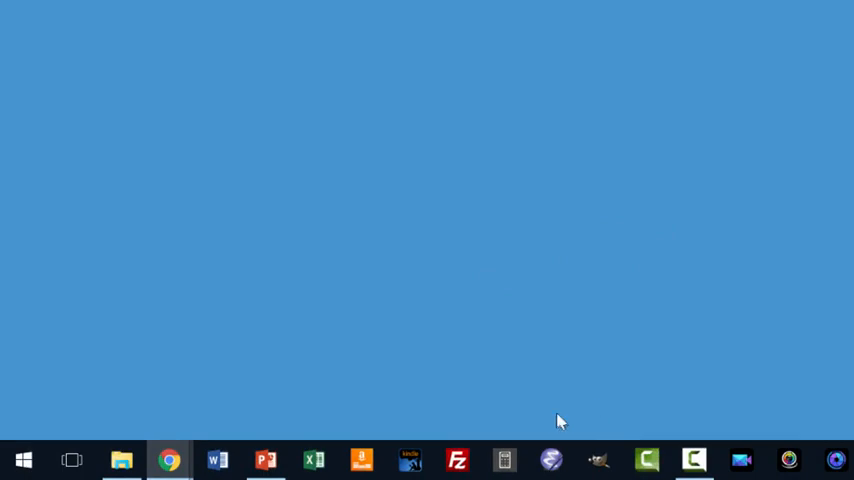
mouse_move(200, 472)
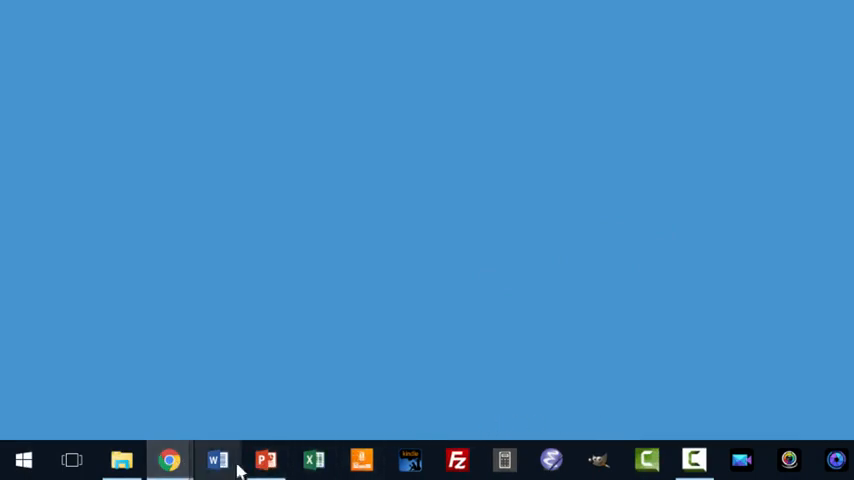
mouse_move(265, 460)
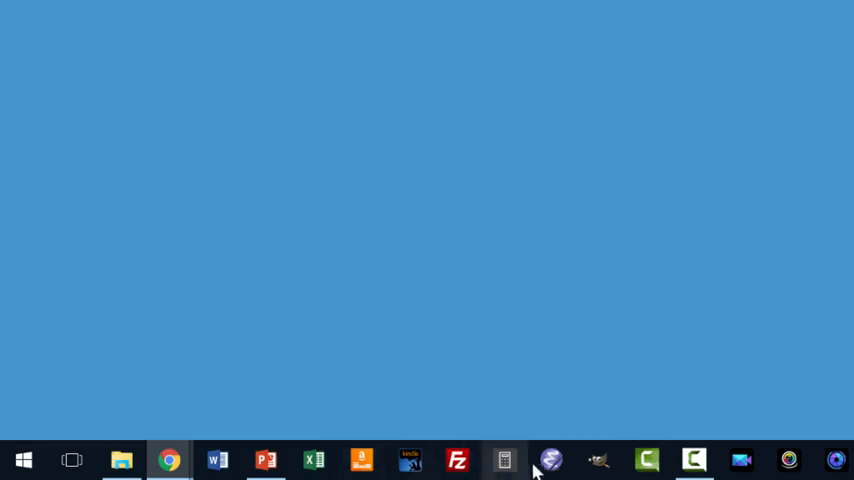
mouse_move(598, 461)
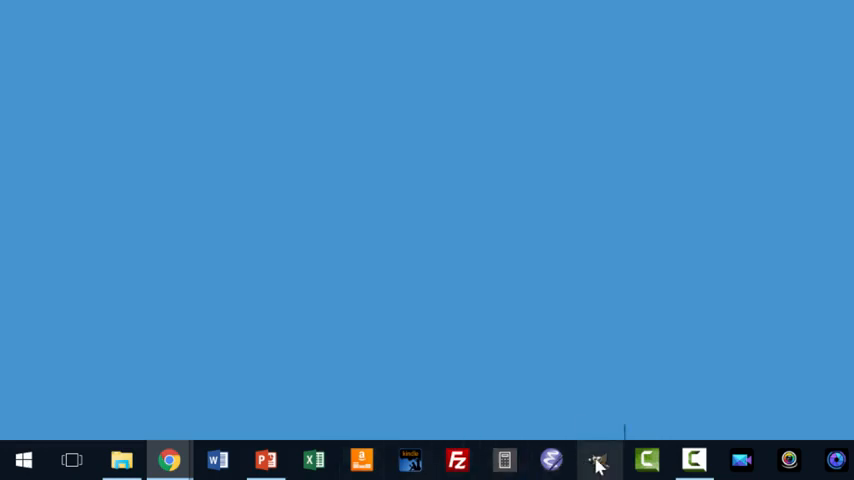
mouse_move(25, 460)
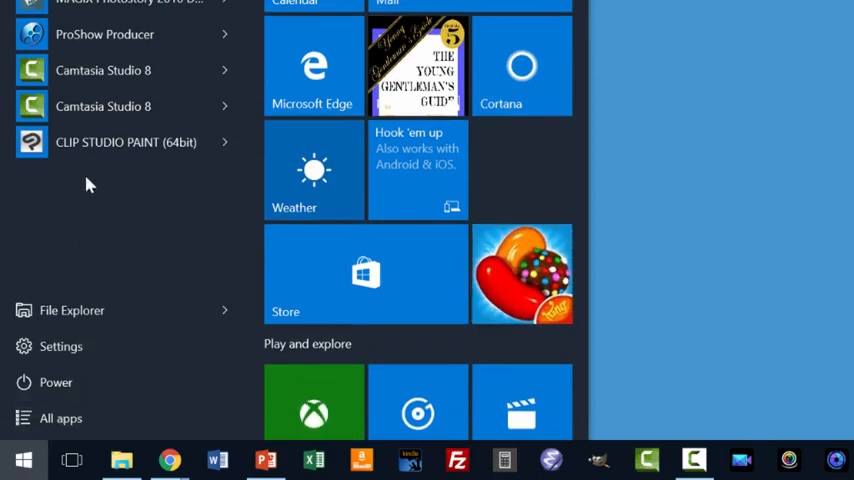
mouse_move(90, 208)
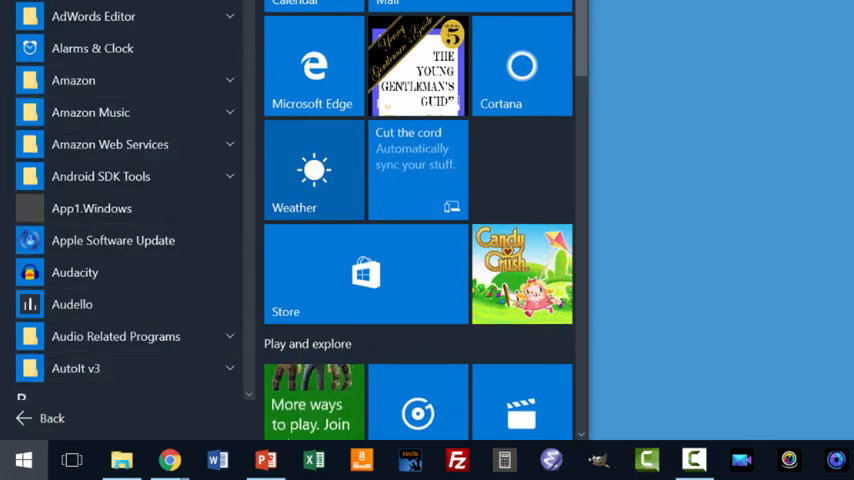
Scroll the all-apps list down to the G section showing GIMP 2
scroll(down, 3)
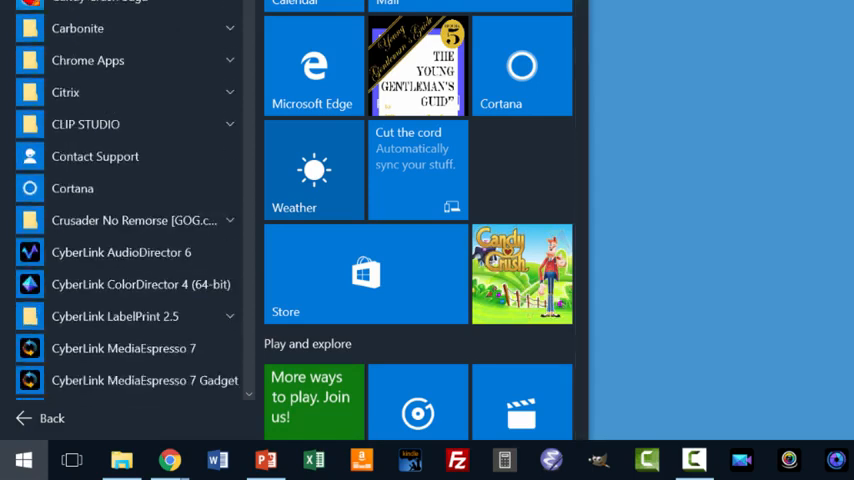
scroll(down, 3)
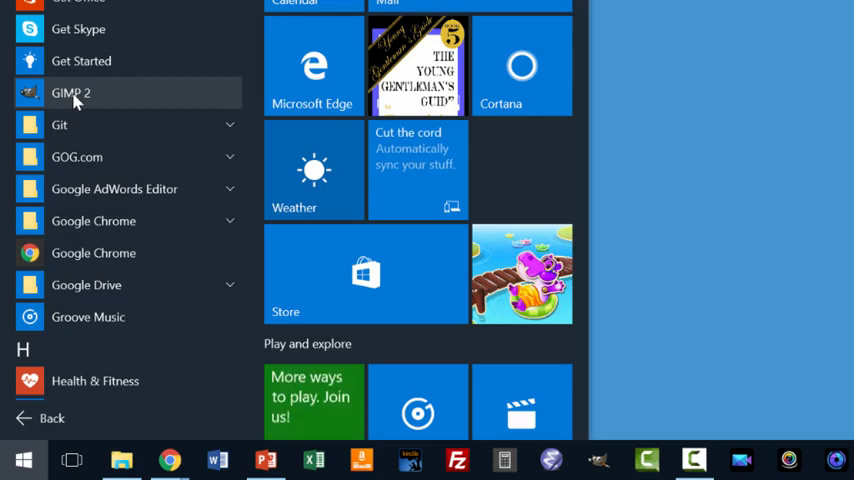
Show GIMP 2's More options, revealing 'Unpin from taskbar'
right_click(71, 92)
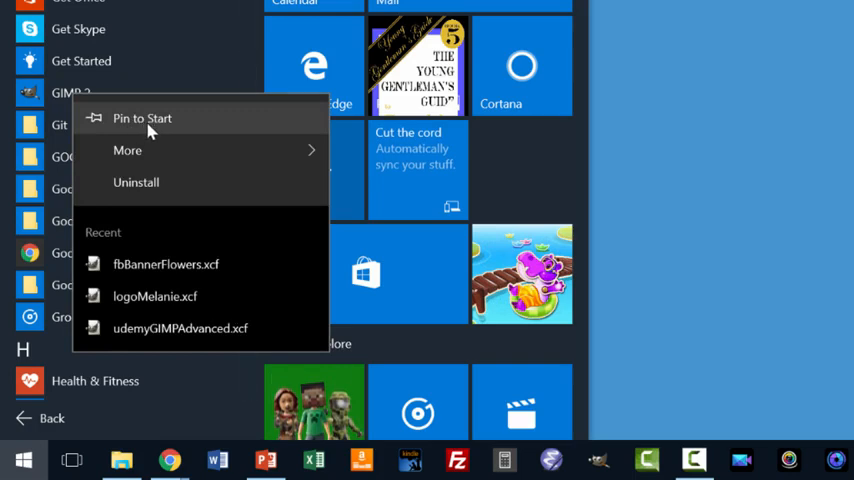
mouse_move(130, 150)
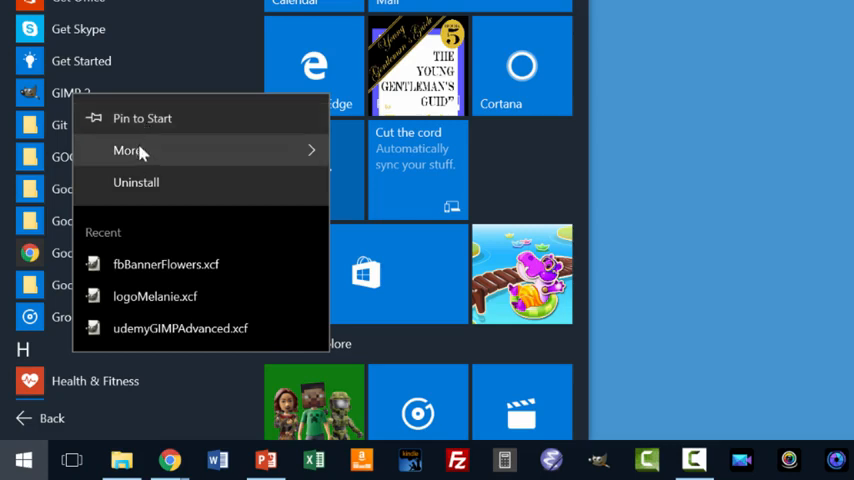
click(127, 150)
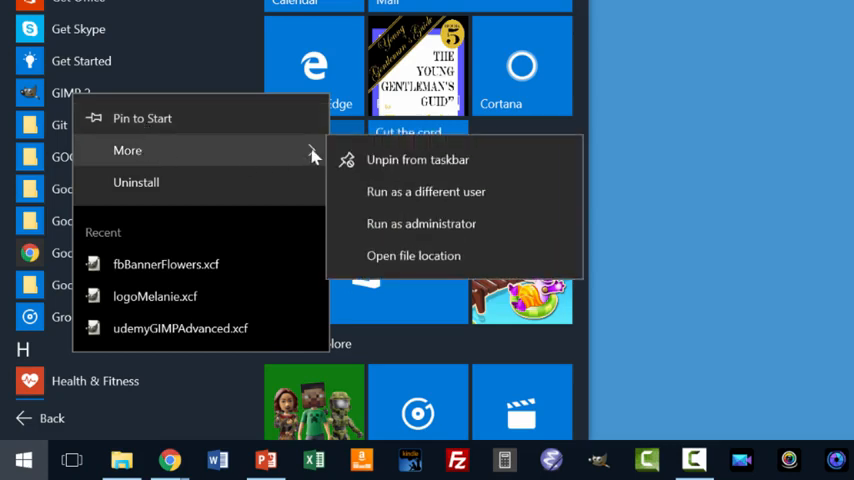
mouse_move(417, 159)
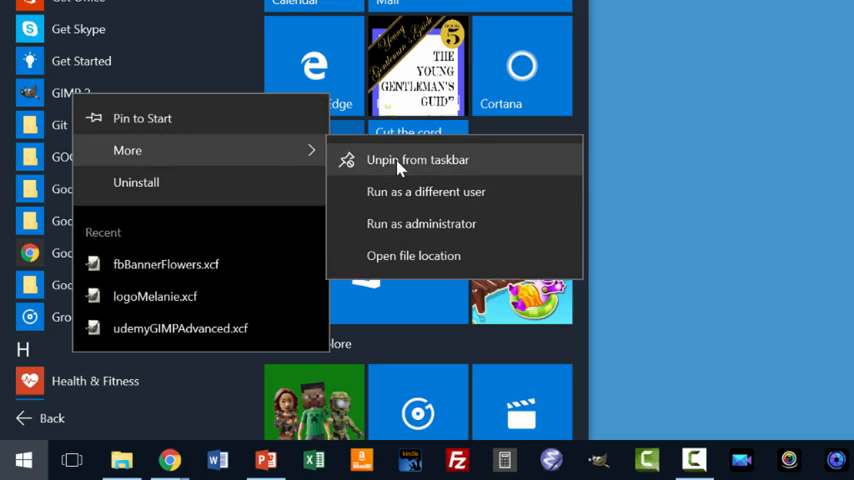
mouse_move(405, 168)
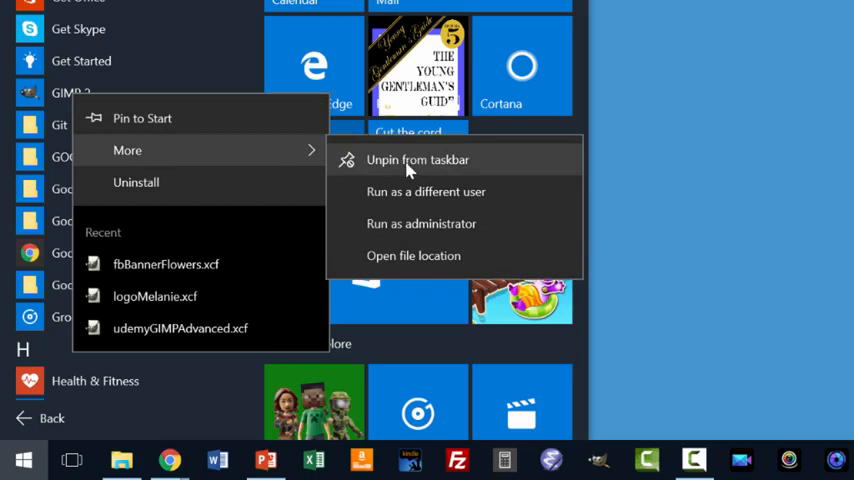
mouse_move(375, 170)
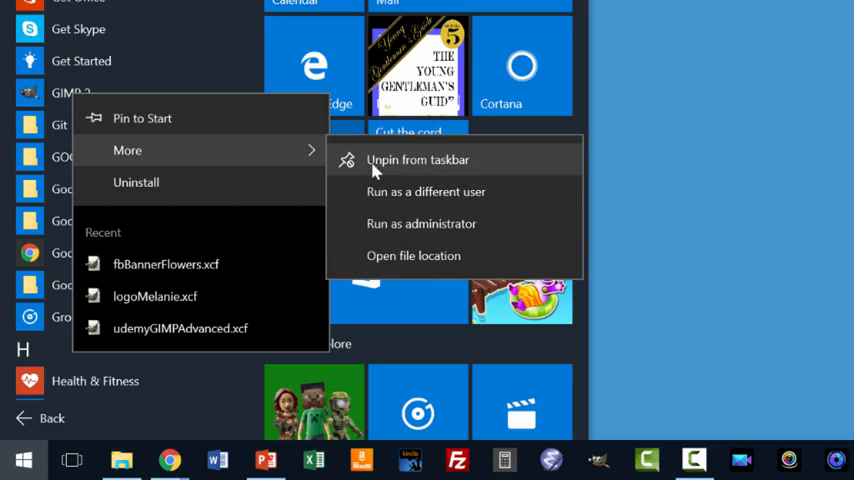
mouse_move(445, 192)
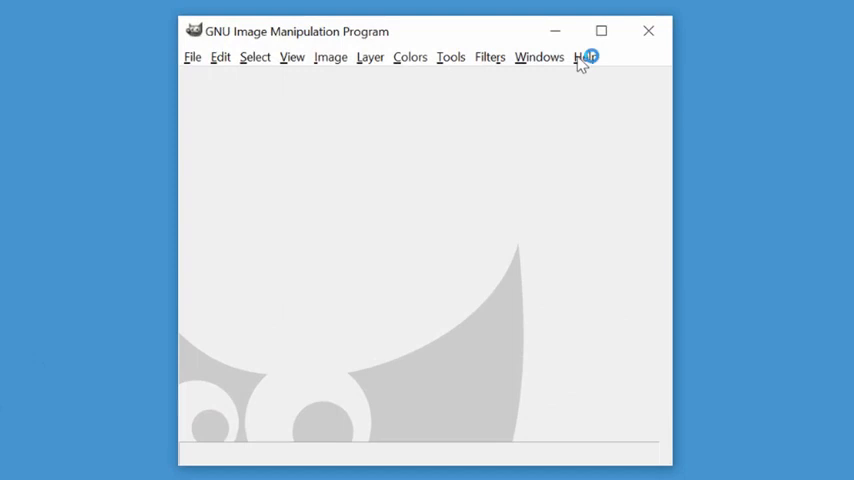
click(586, 56)
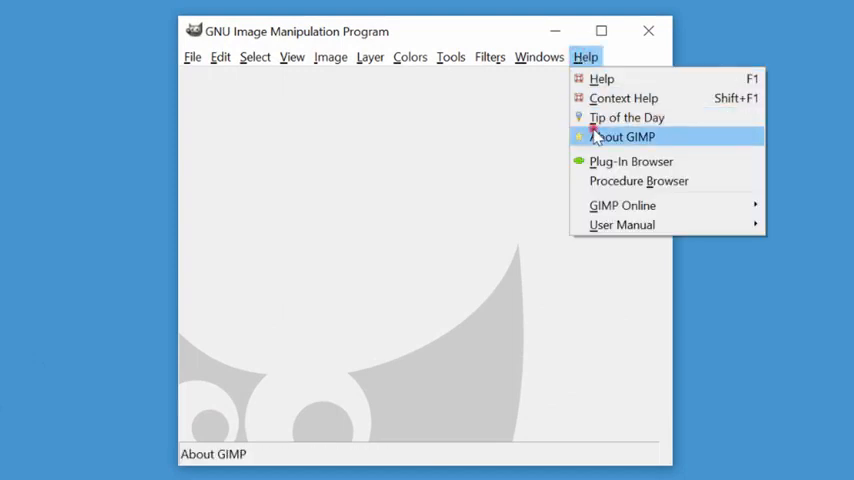
click(622, 136)
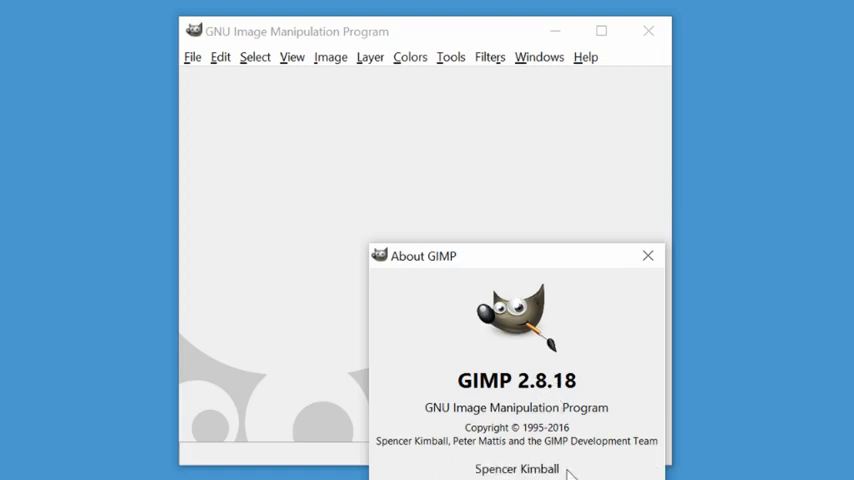
click(648, 255)
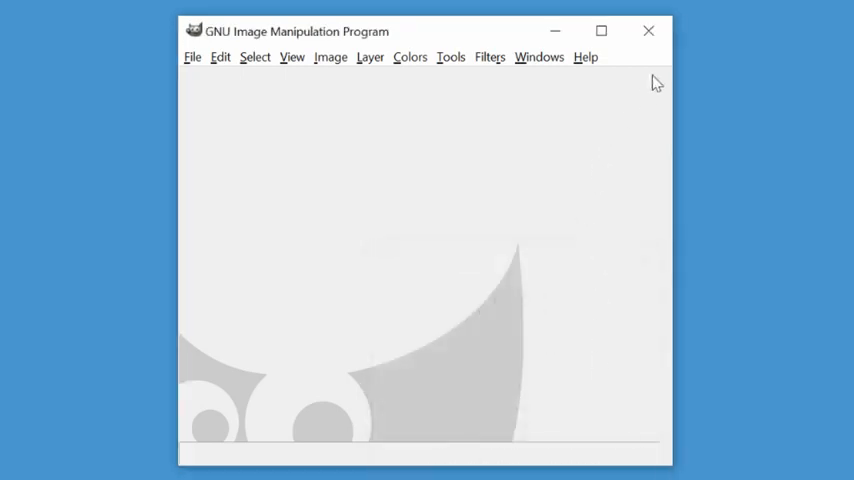
mouse_move(648, 31)
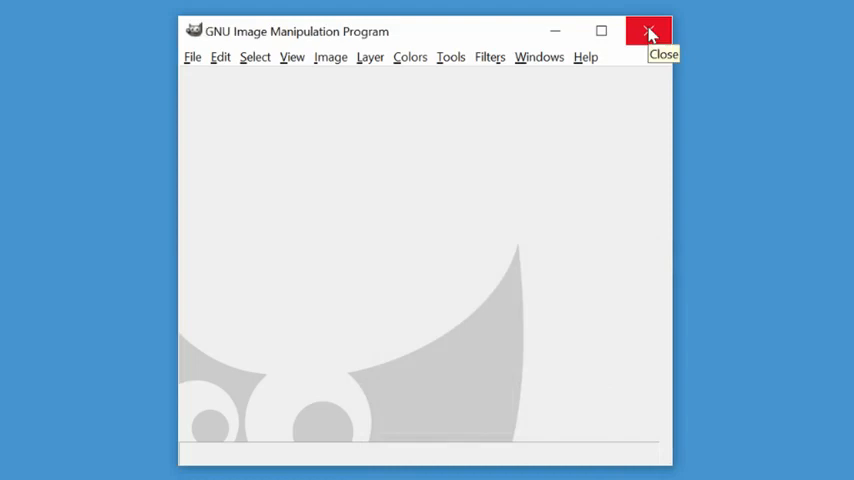